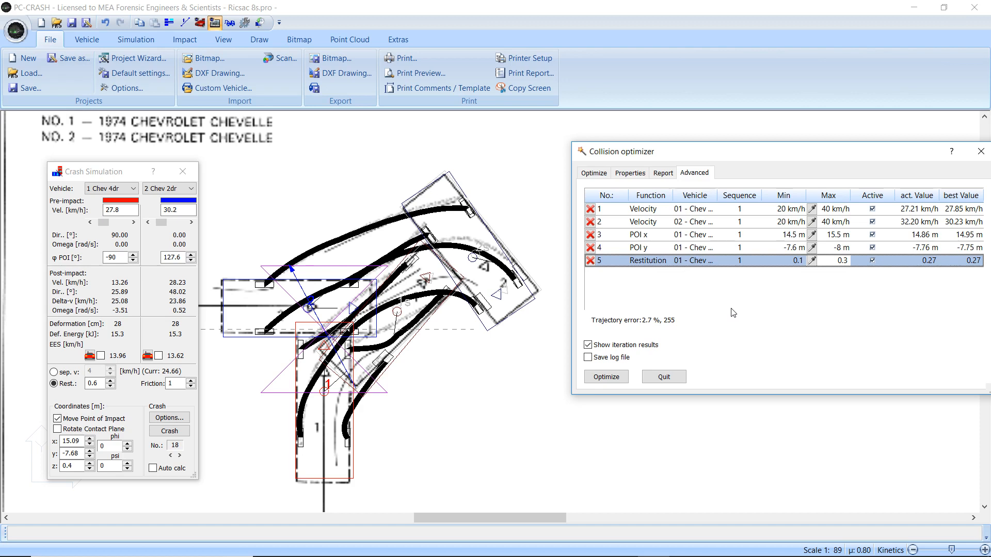
{"action": "mouse_move", "coordinate": [673, 179]}
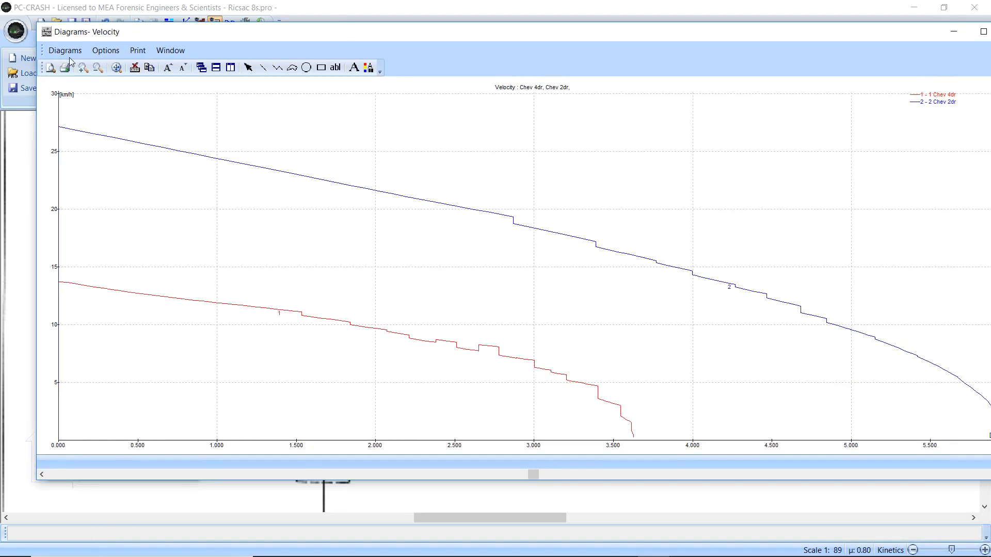
- View and close the iteration velocities scatter diagram, then enable Save log file
{"action": "left_click", "coordinate": [65, 50]}
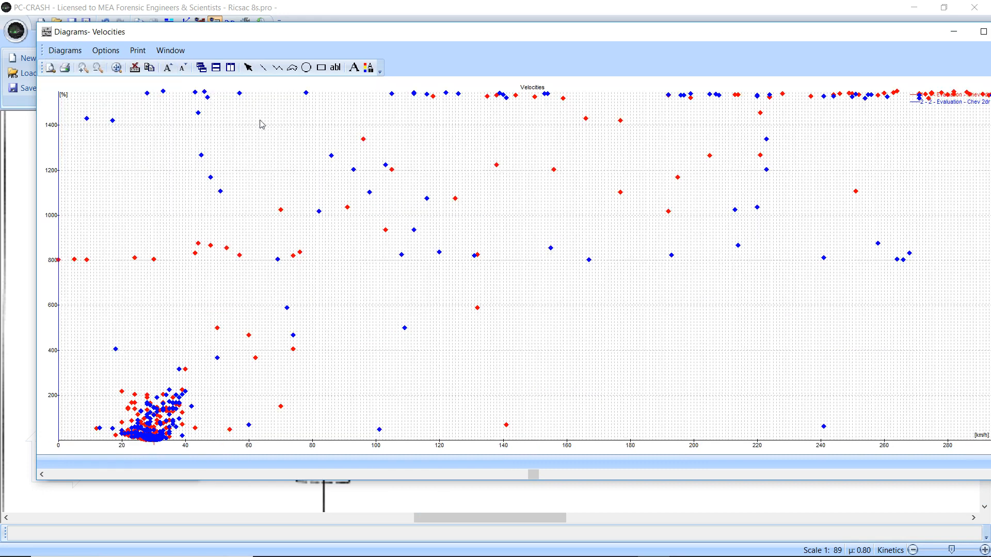
{"action": "mouse_move", "coordinate": [277, 284]}
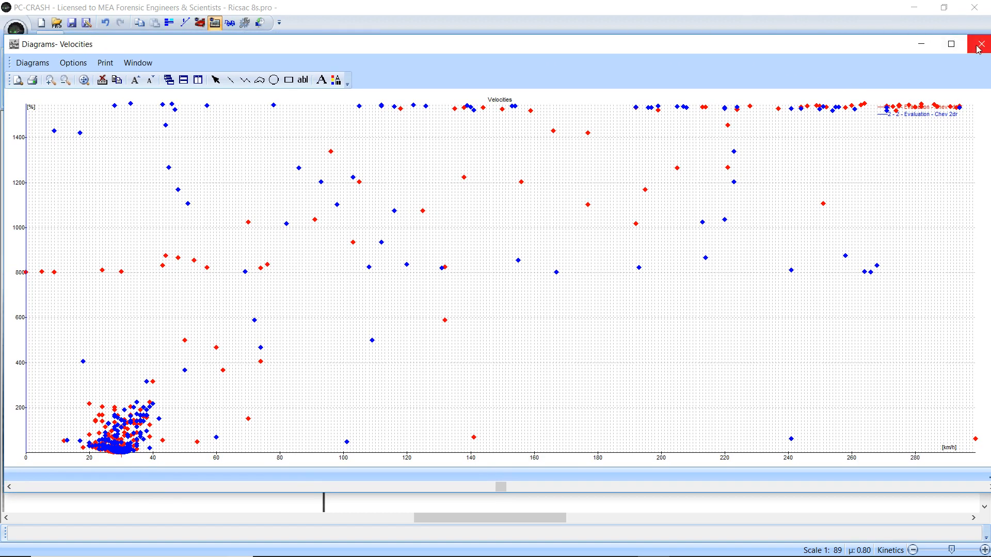
{"action": "left_click", "coordinate": [979, 44]}
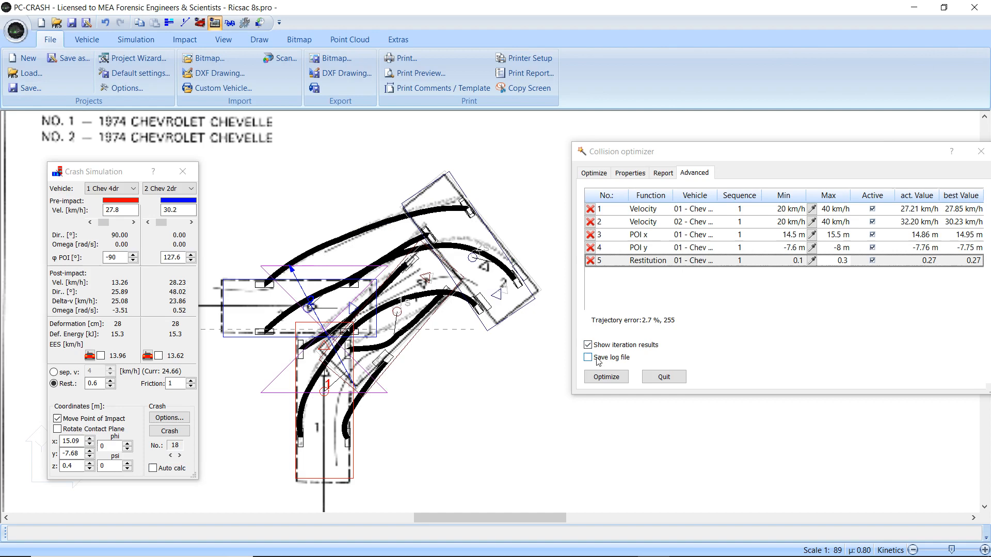
{"action": "left_click", "coordinate": [587, 357]}
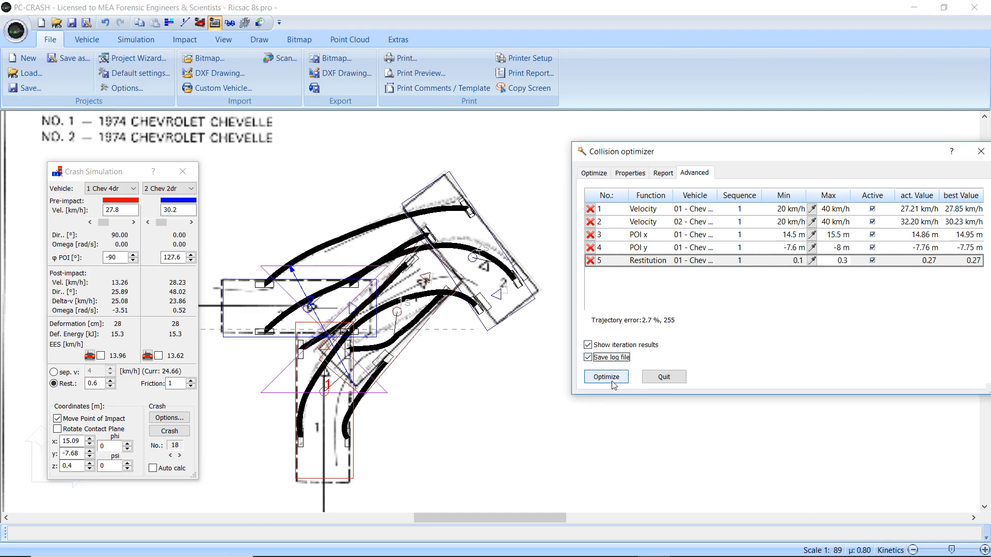
- Run the collision optimizer through its iterations, then quit the run
{"action": "left_click", "coordinate": [604, 377]}
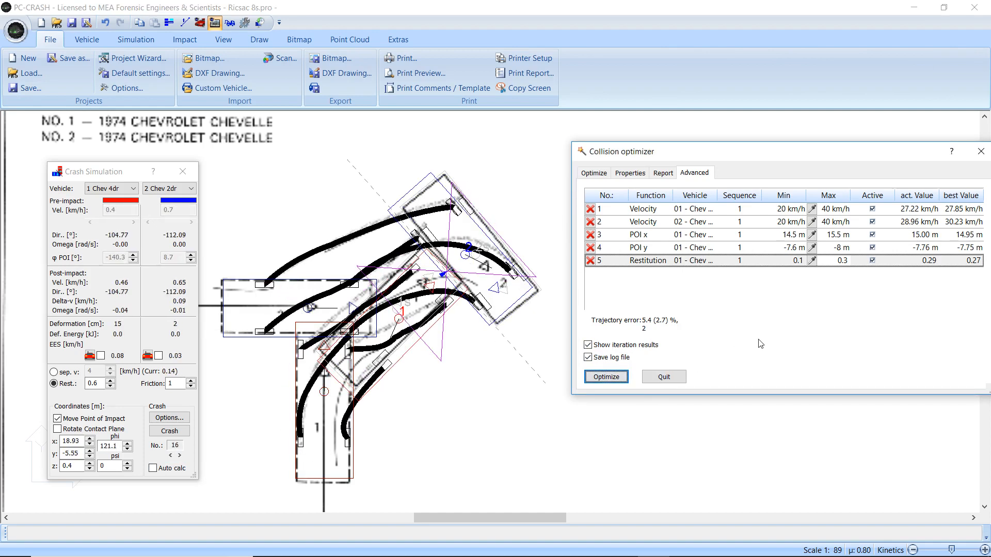
{"action": "left_click", "coordinate": [605, 376]}
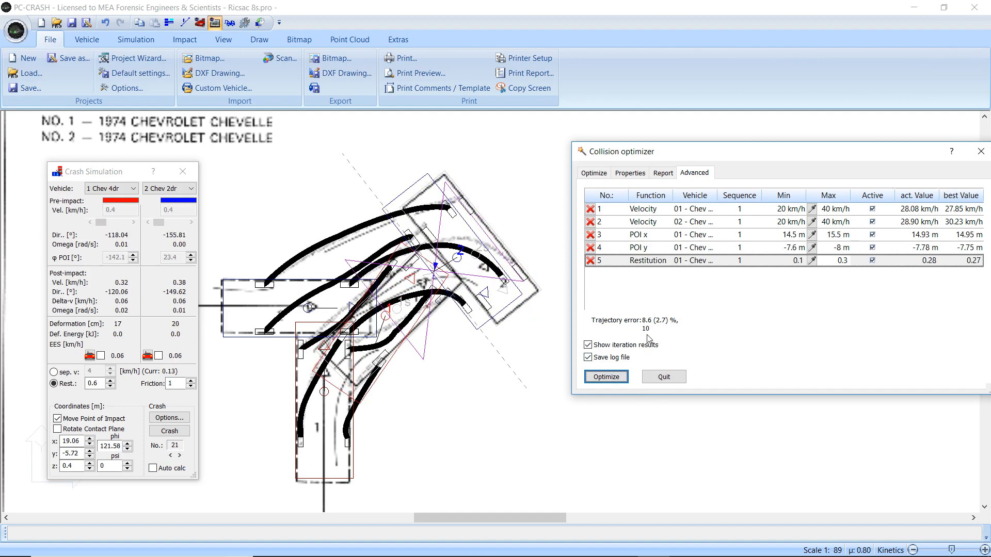
{"action": "left_click", "coordinate": [604, 376]}
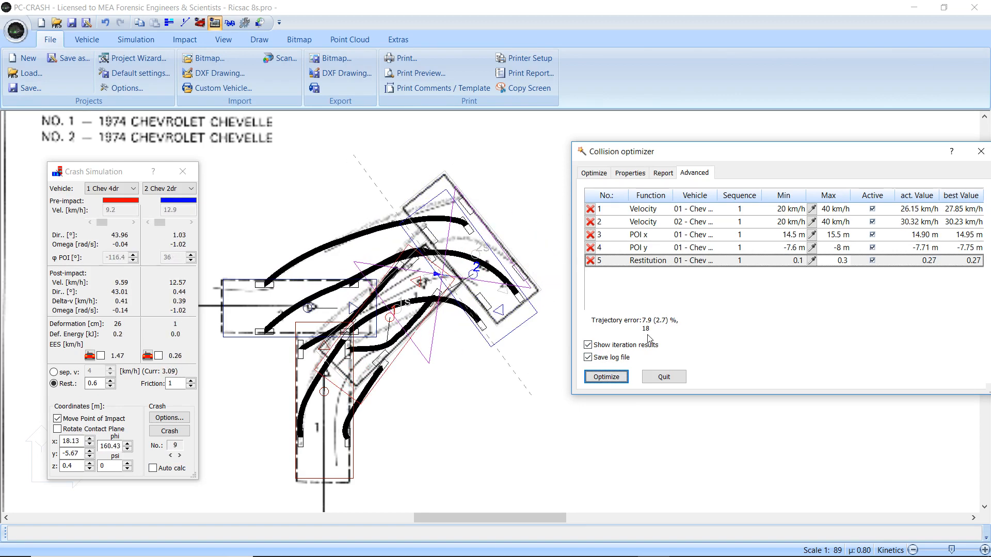
{"action": "left_click", "coordinate": [604, 377]}
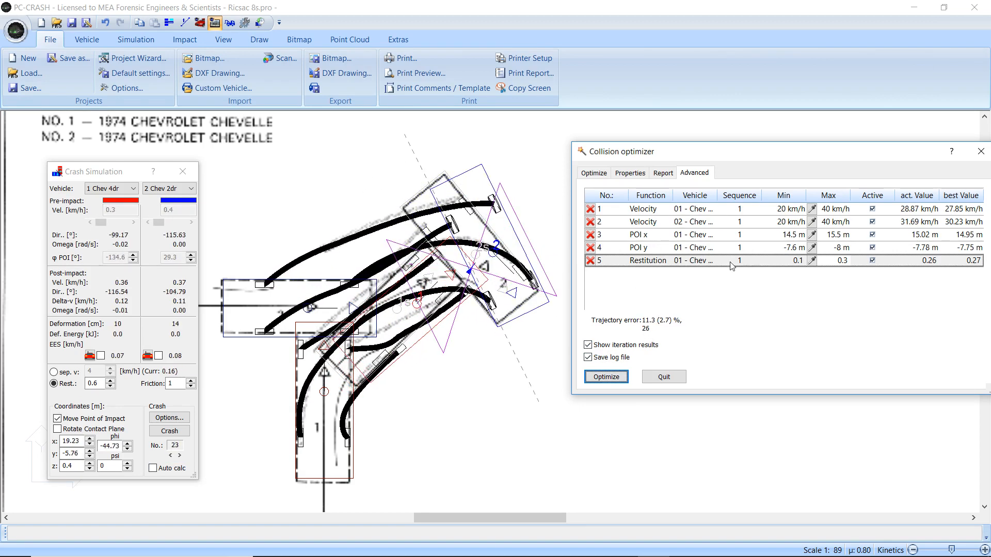
{"action": "left_click", "coordinate": [605, 376]}
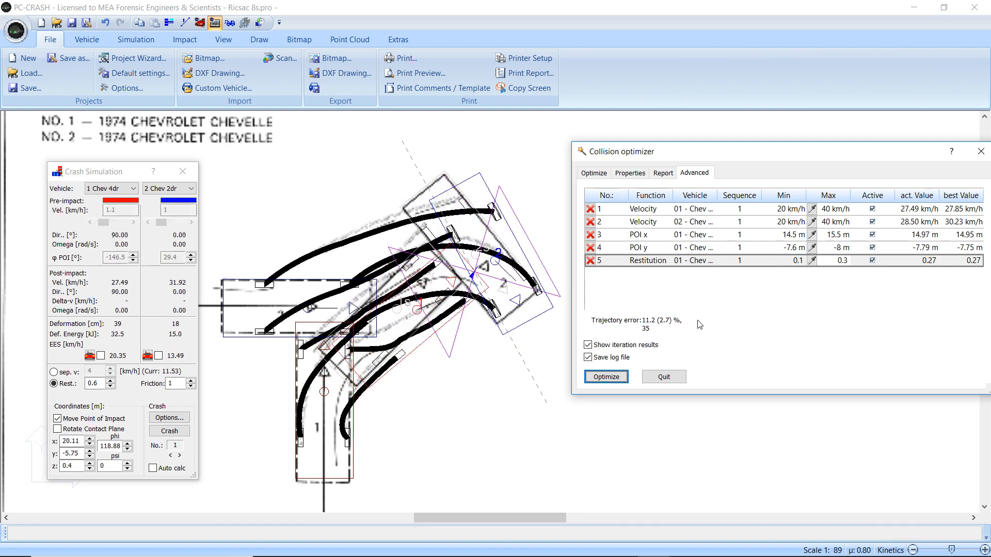
{"action": "left_click", "coordinate": [605, 377]}
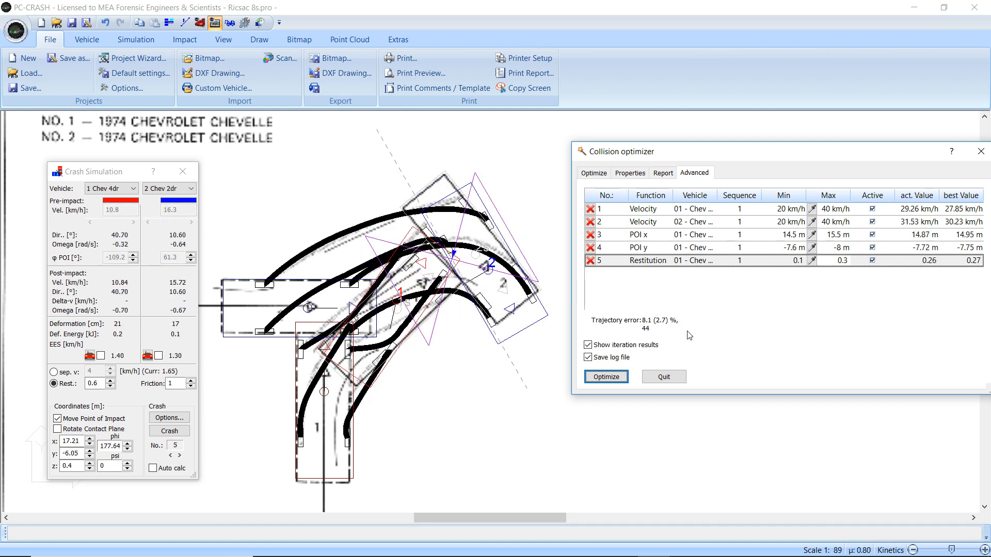
{"action": "left_click", "coordinate": [605, 376]}
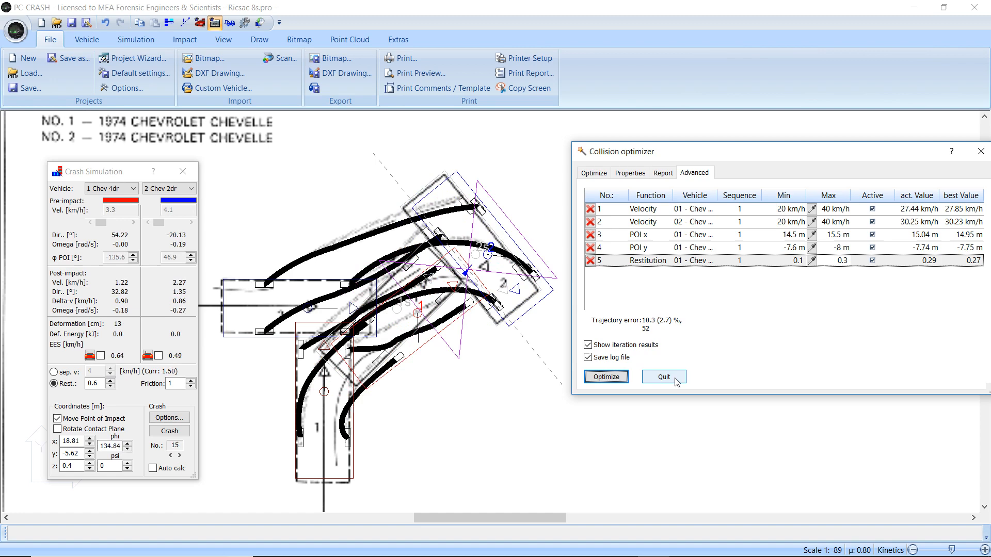
{"action": "left_click", "coordinate": [605, 376]}
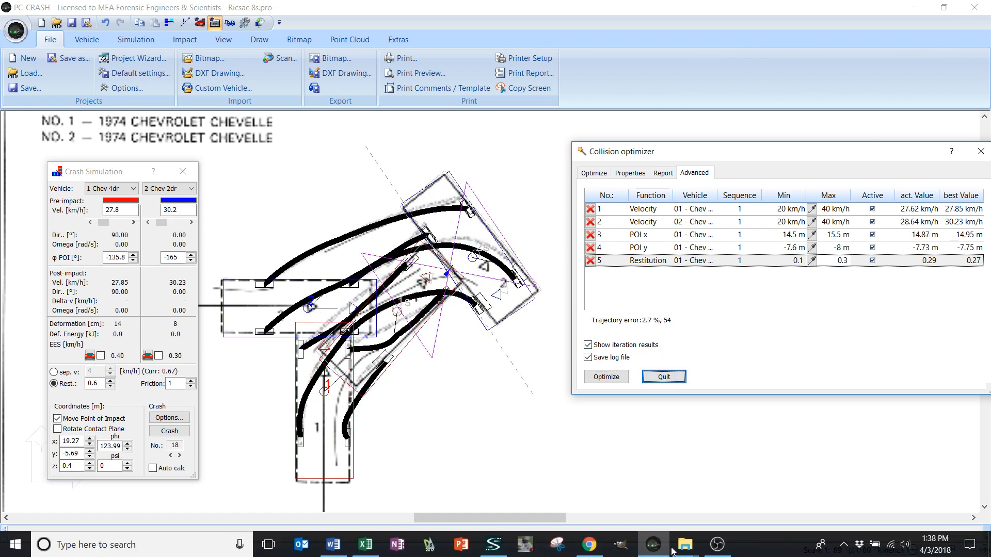
- Open AdvOpt.log from Documents > PCCrash111 in File Explorer
{"action": "left_click", "coordinate": [684, 544]}
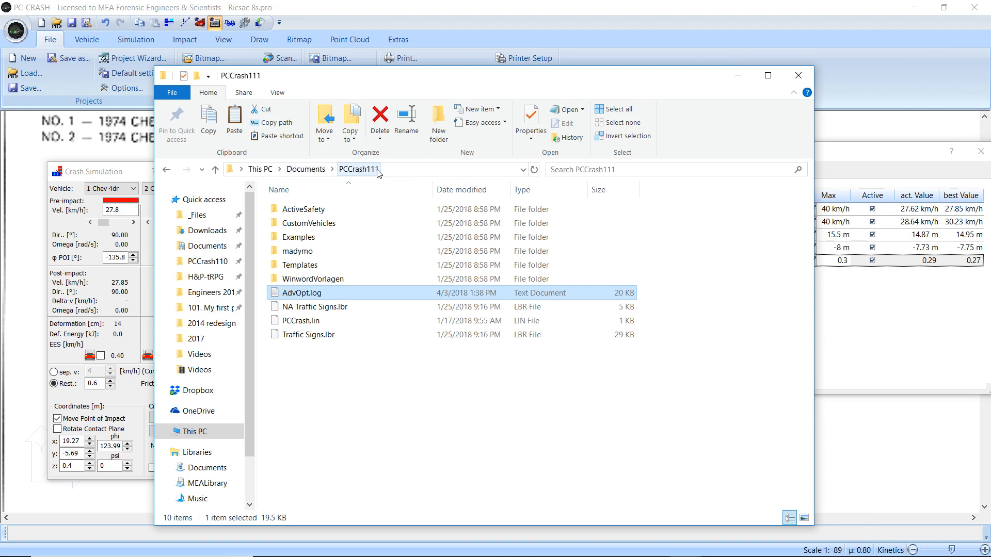
{"action": "mouse_move", "coordinate": [307, 298]}
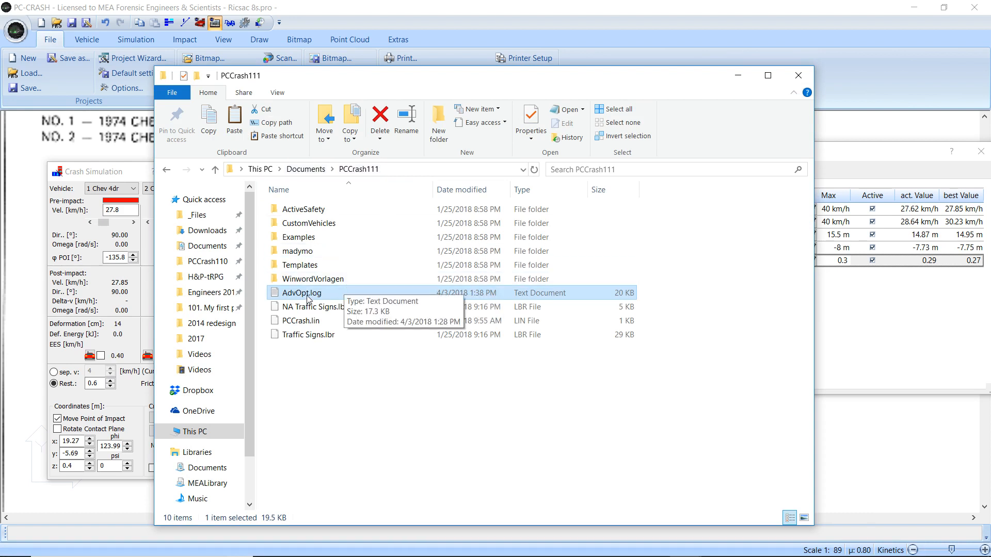
{"action": "double_click", "coordinate": [303, 293]}
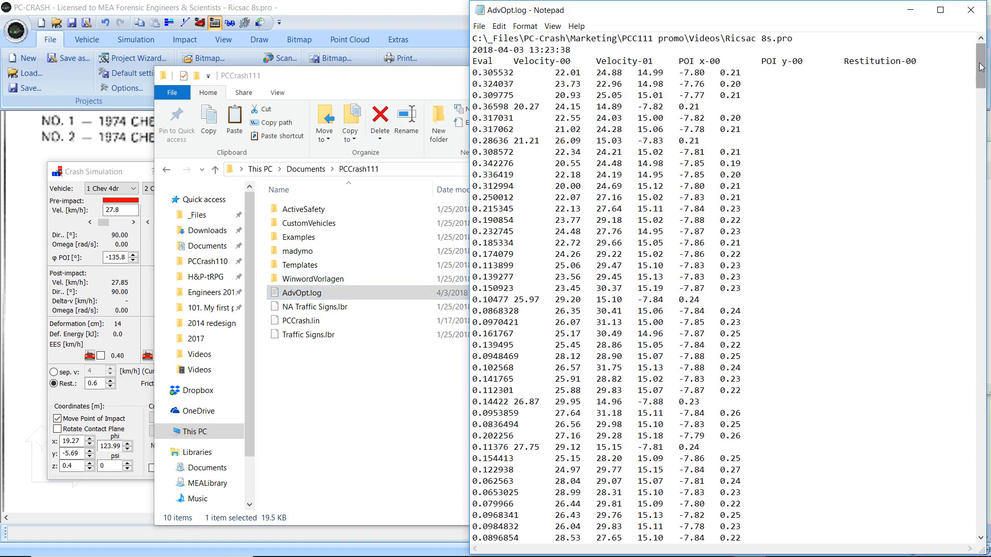
- Scroll down and back up through the AdvOpt.log iteration rows in Notepad
{"action": "scroll", "scroll_direction": "down", "scroll_amount": 3}
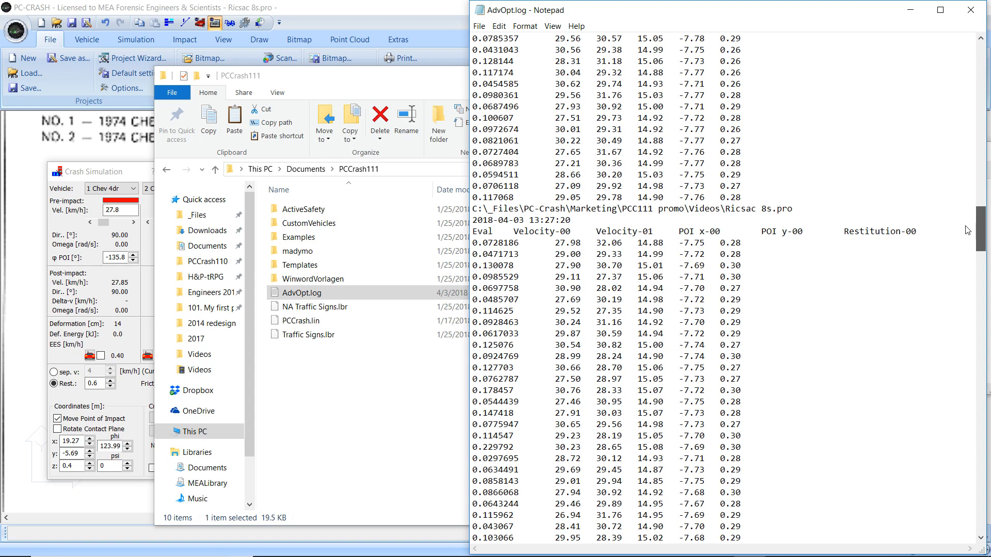
{"action": "scroll", "scroll_direction": "down", "scroll_amount": 3}
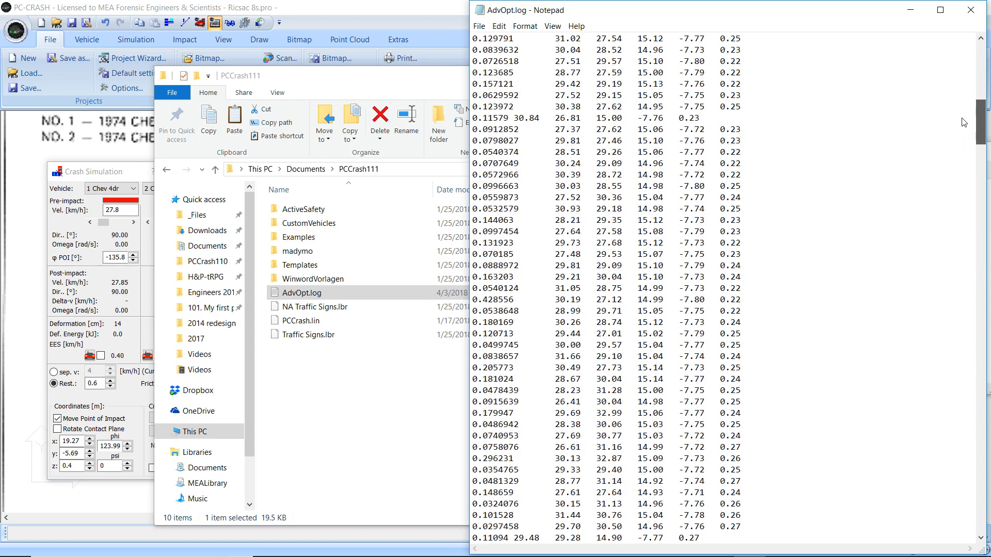
{"action": "scroll", "scroll_direction": "up", "scroll_amount": 3}
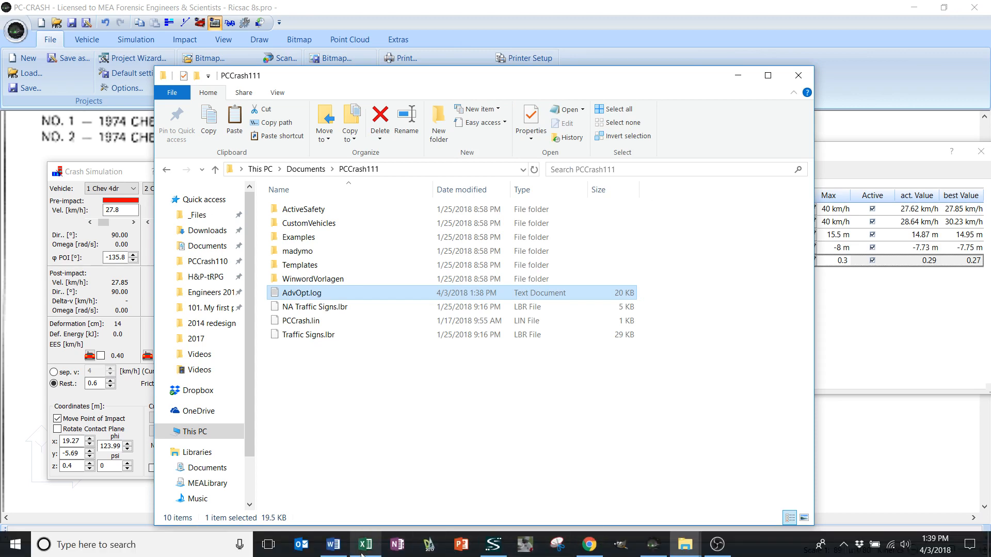
- Open AdvOpt.log in Excel and scroll through its iteration rows
{"action": "double_click", "coordinate": [304, 293]}
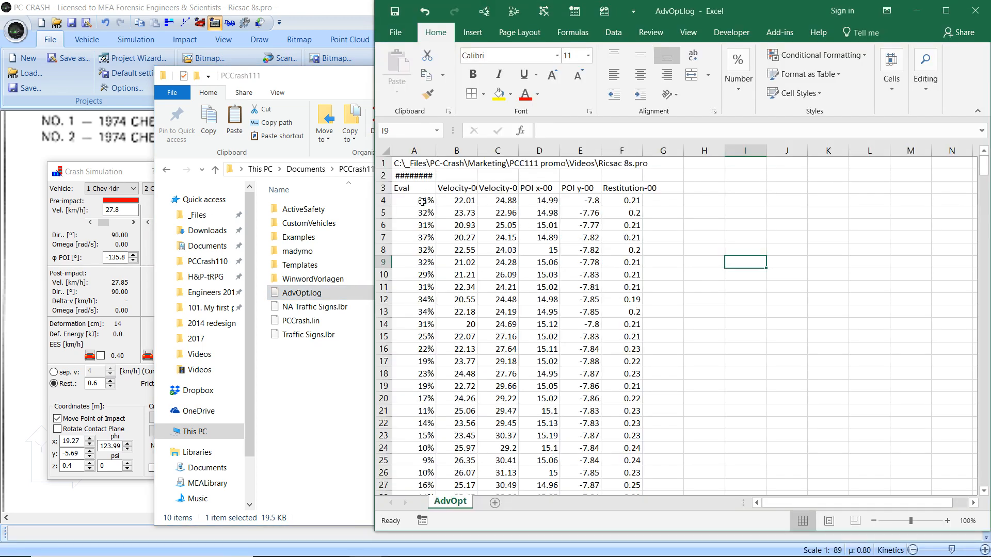
{"action": "scroll", "scroll_direction": "down", "scroll_amount": 3}
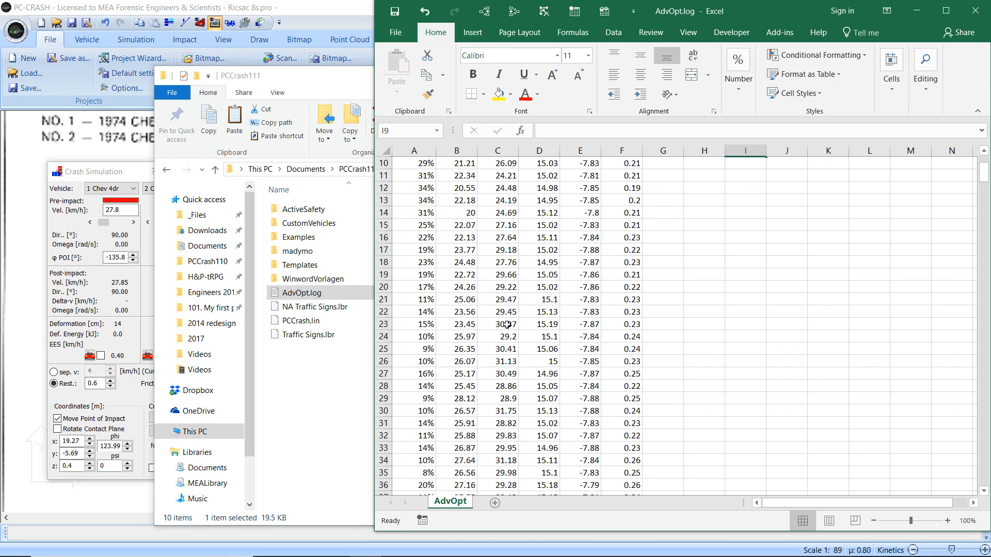
{"action": "scroll", "scroll_direction": "up", "scroll_amount": 3}
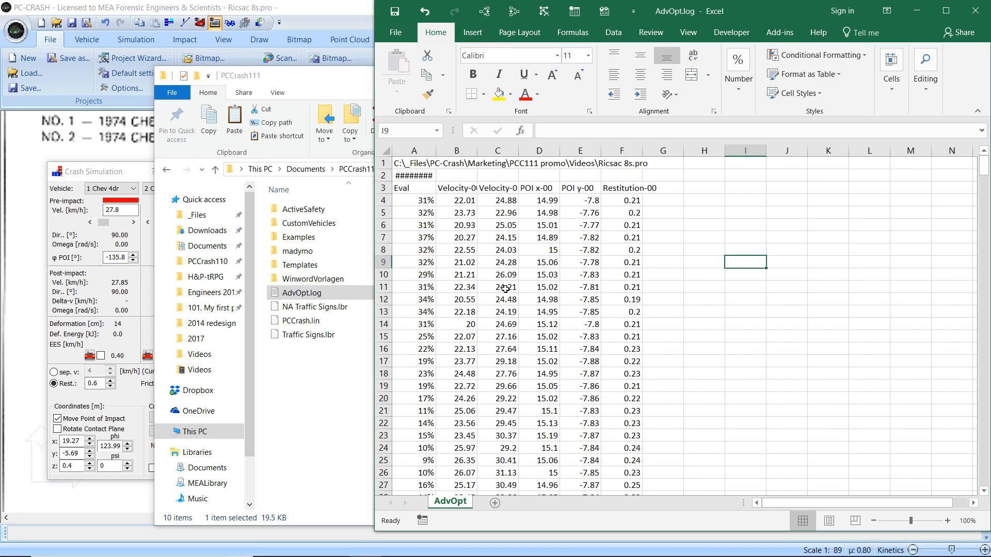